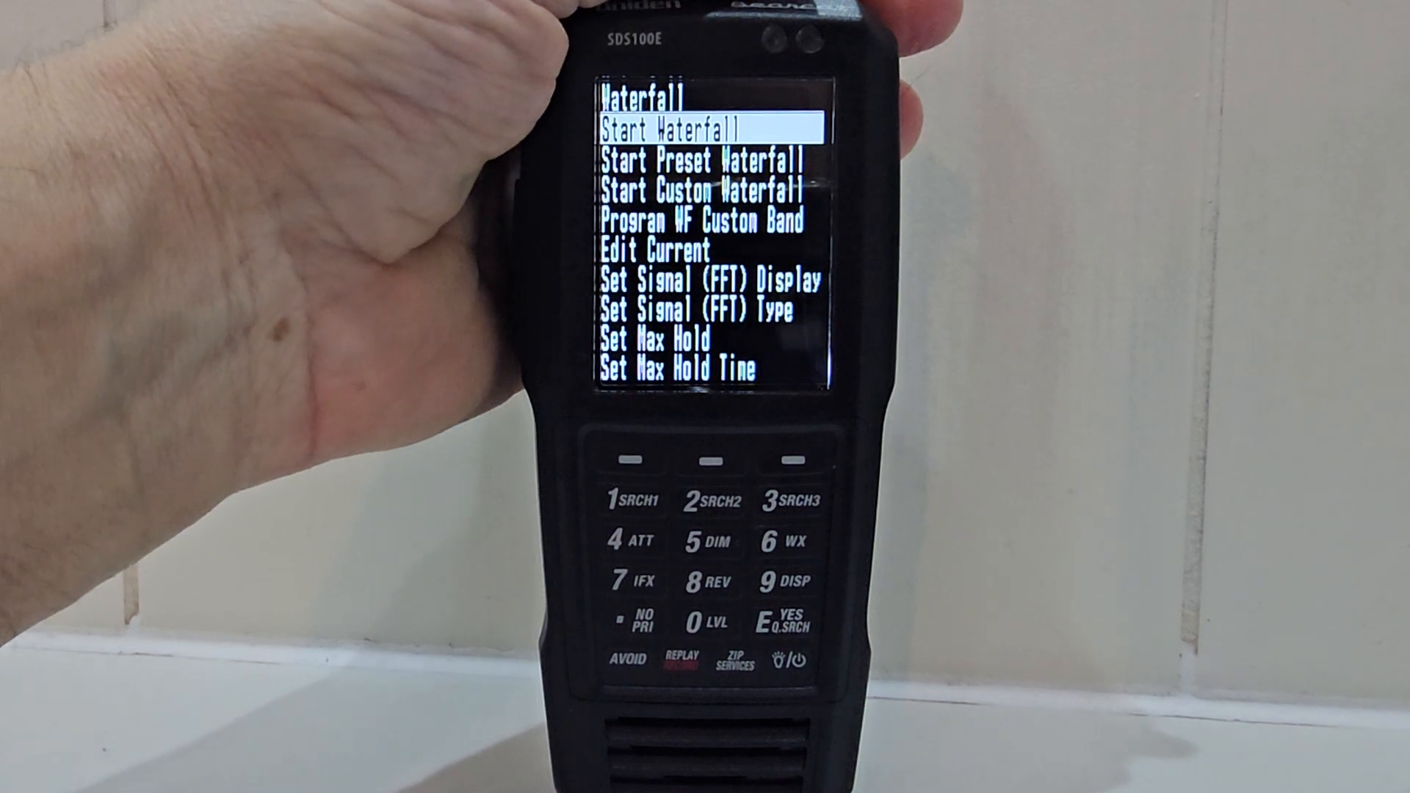
Scroll down one item to highlight Start Preset Waterfall in the Waterfall menu.
key(Down)
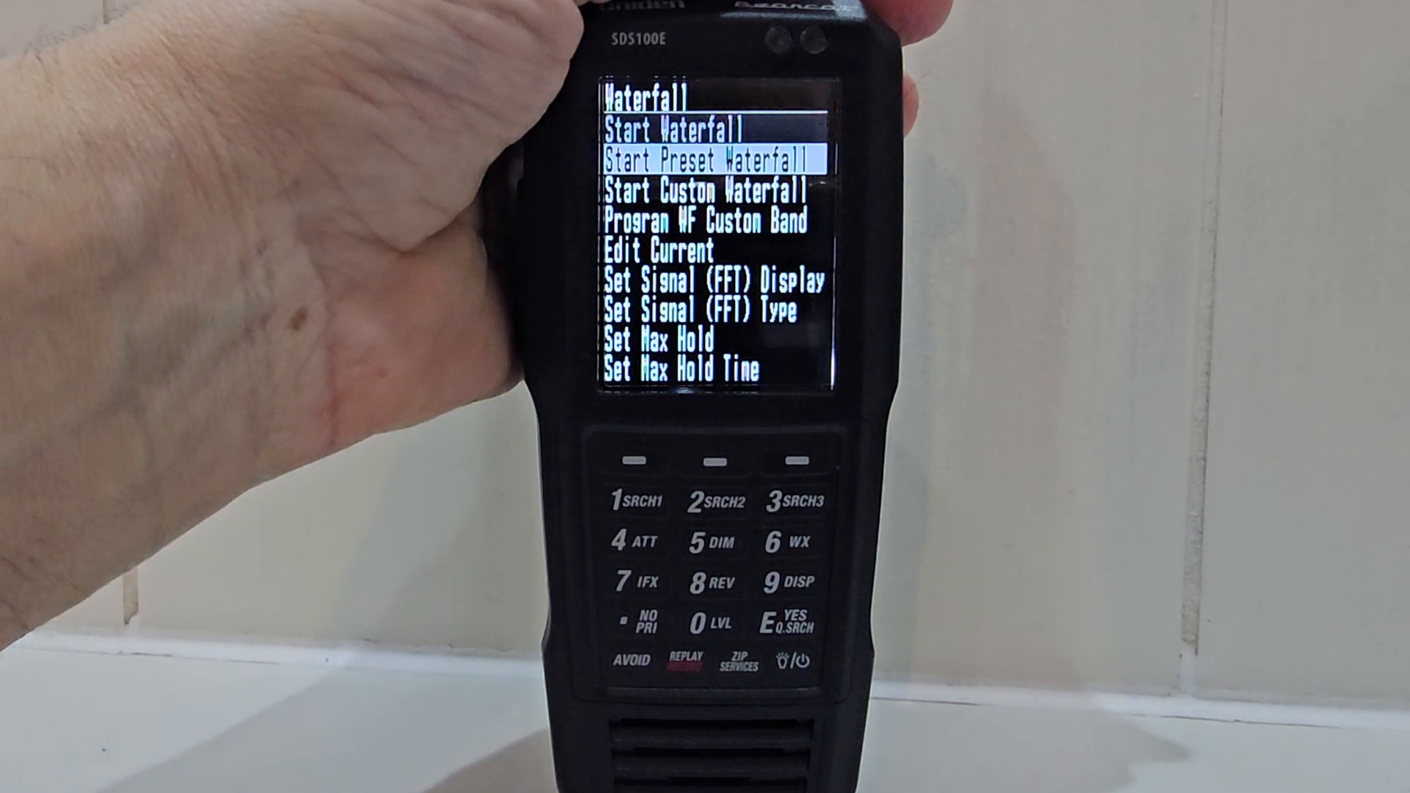